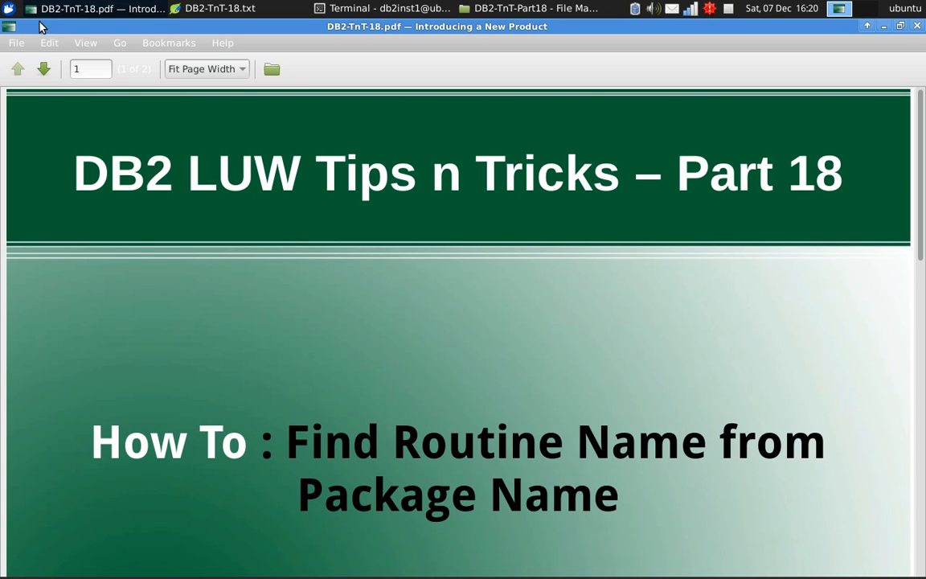
Step: Start the DB2 LUW Tips n Tricks Part 18 slides as a full-screen presentation
click(86, 42)
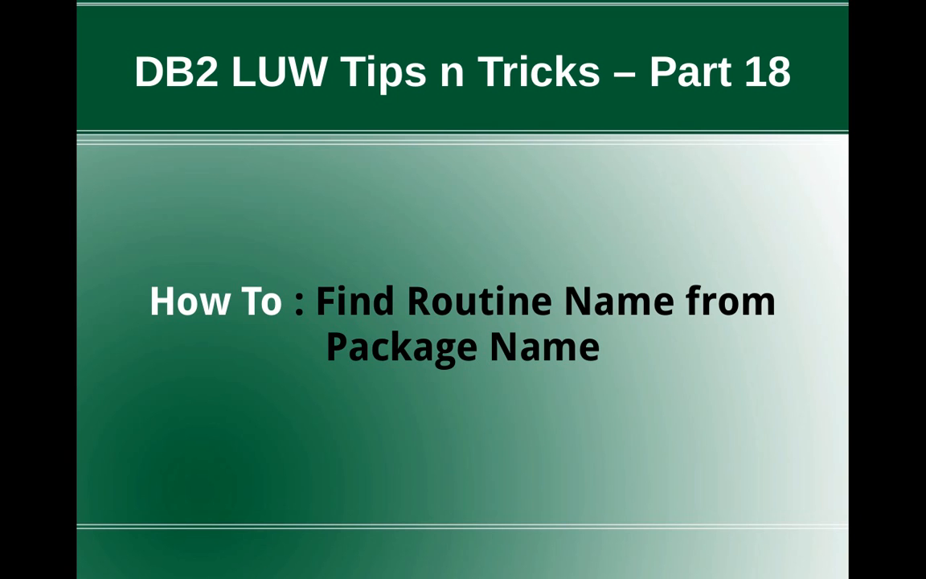
Step: Advance the slides to 'Routine Name - Package Name'
key(Right)
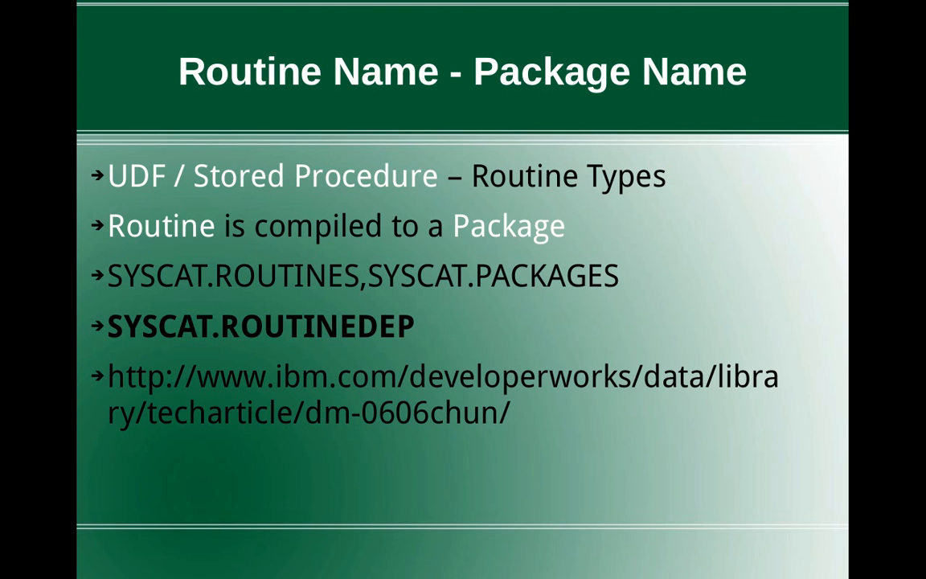
Step: End the slideshow and bring up the DB2-TnT-18.txt notes
click(463, 289)
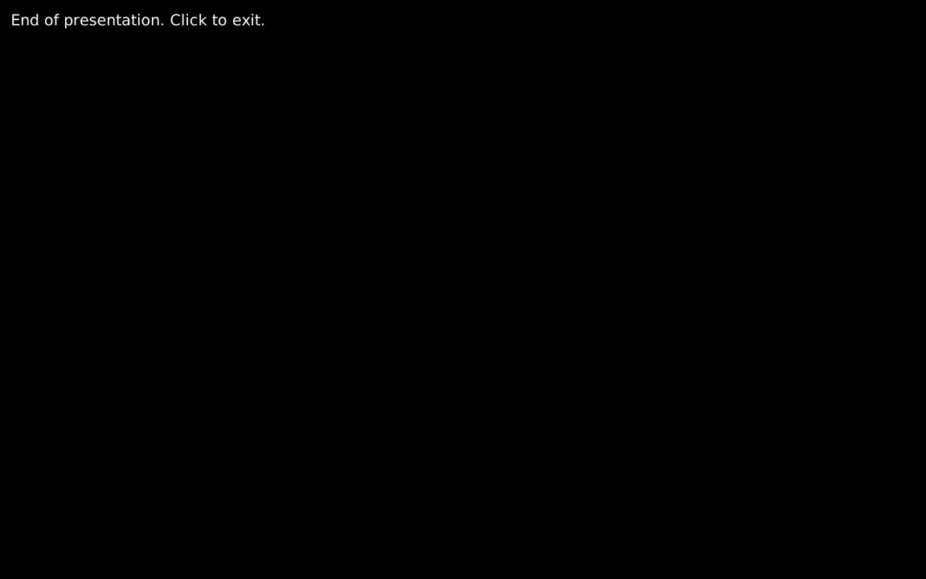
mouse_move(115, 256)
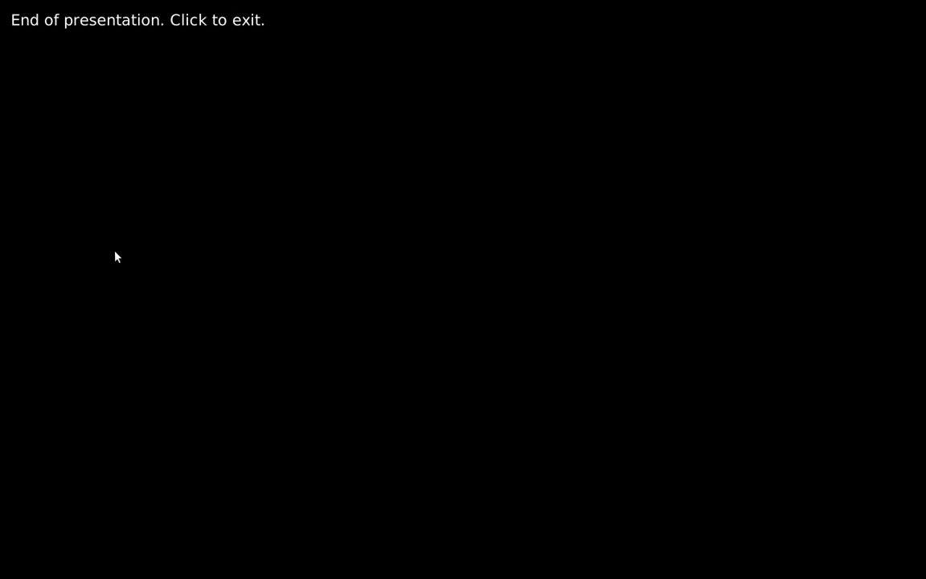
click(115, 256)
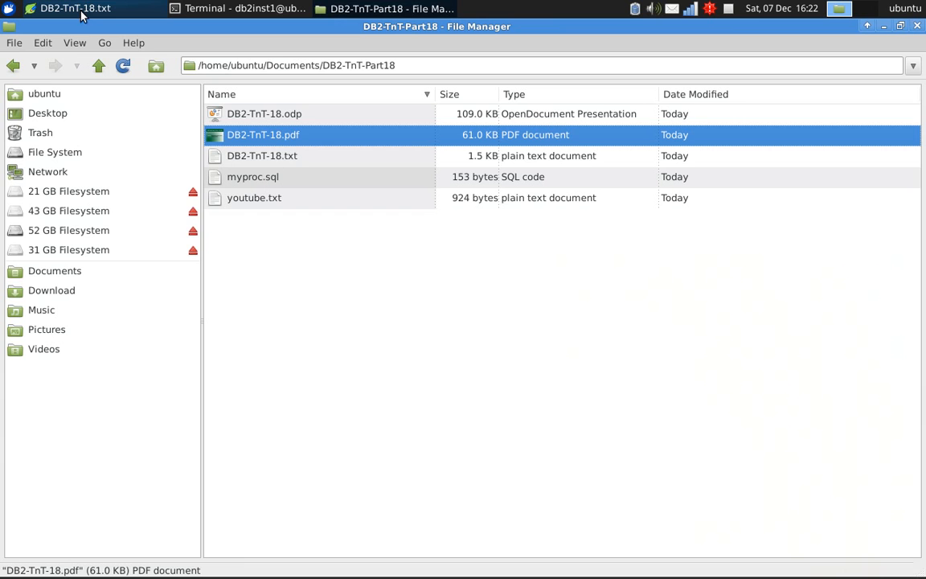
click(72, 9)
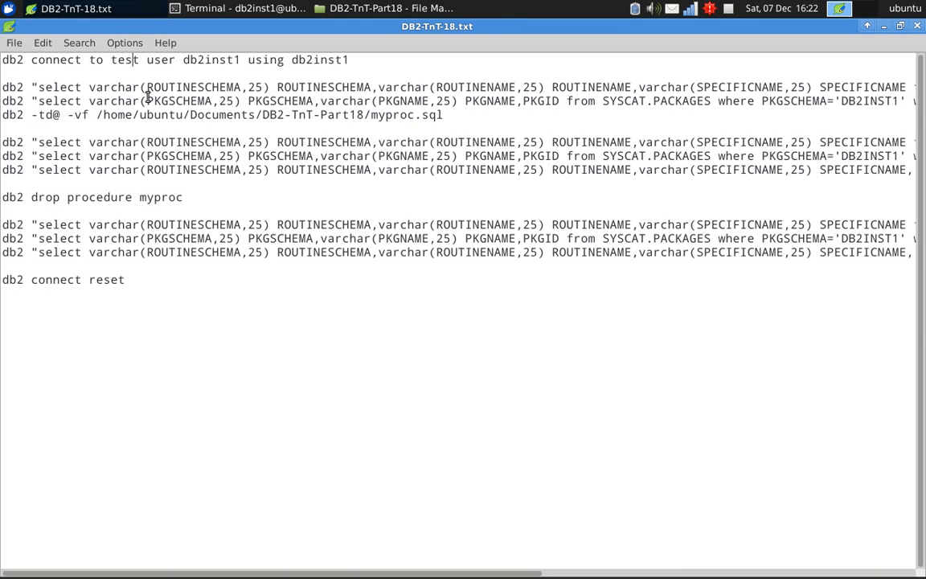
mouse_move(220, 65)
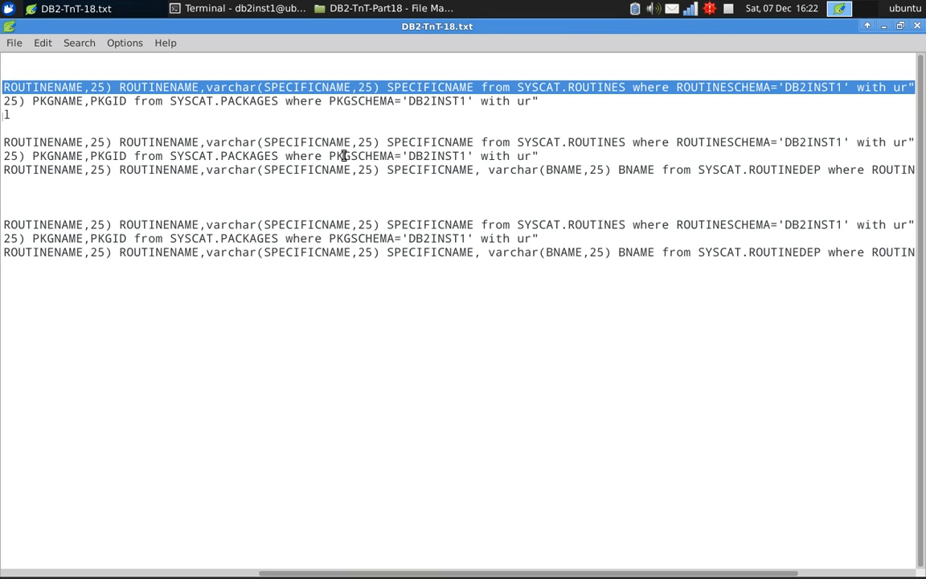
mouse_move(734, 87)
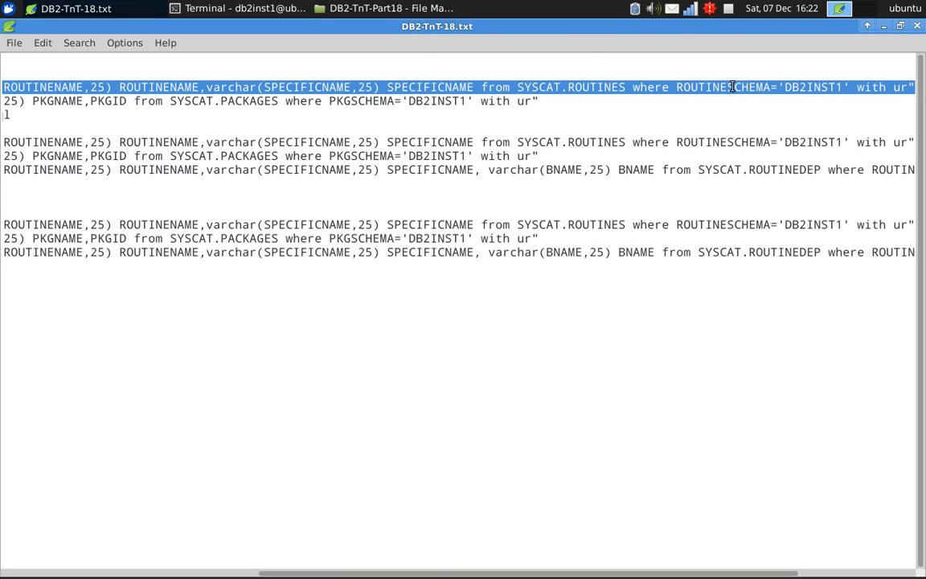
Step: Run the SYSCAT.ROUTINES and SYSCAT.PACKAGES queries for DB2INST1, both returning 0 records
click(233, 9)
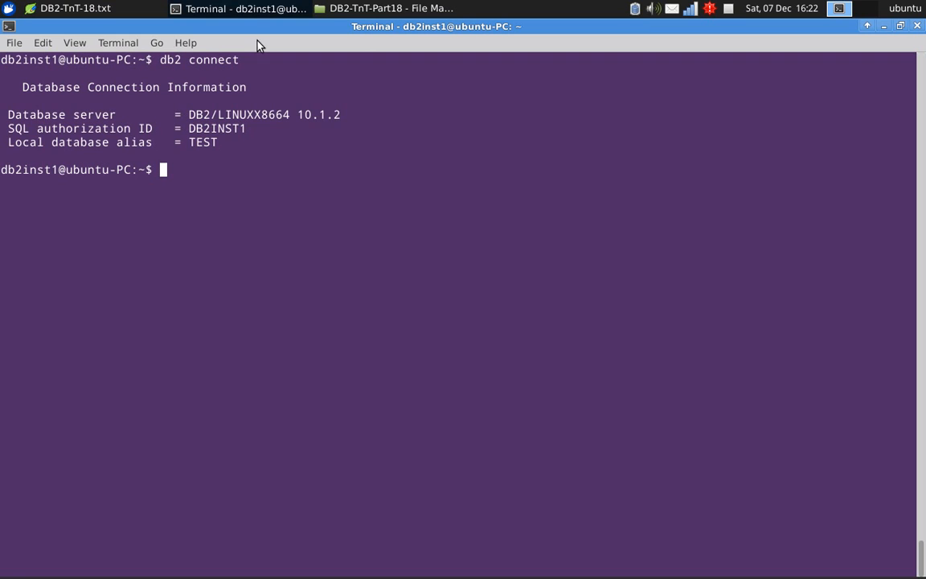
text(db2 "select varchar(ROUTINESCHEMA,25) ROUTINESCHEMA,varchar(ROUTINENAME,25) ROUTINENAME,varchar(SPECIFICNAME,25) SPECIFICNAME from SYSCAT.ROUTINES where ROUTINESCHEMA='DB2INST1' with ur)
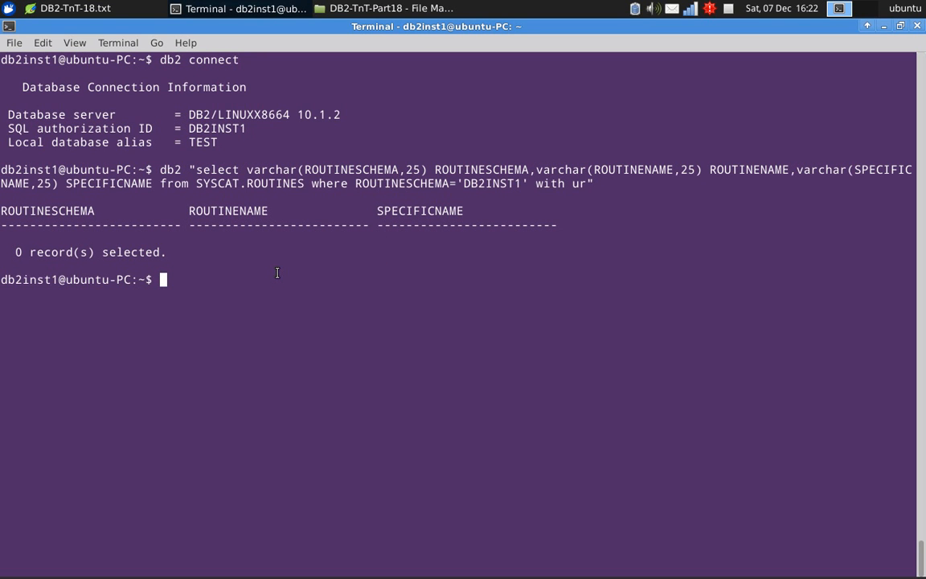
click(65, 12)
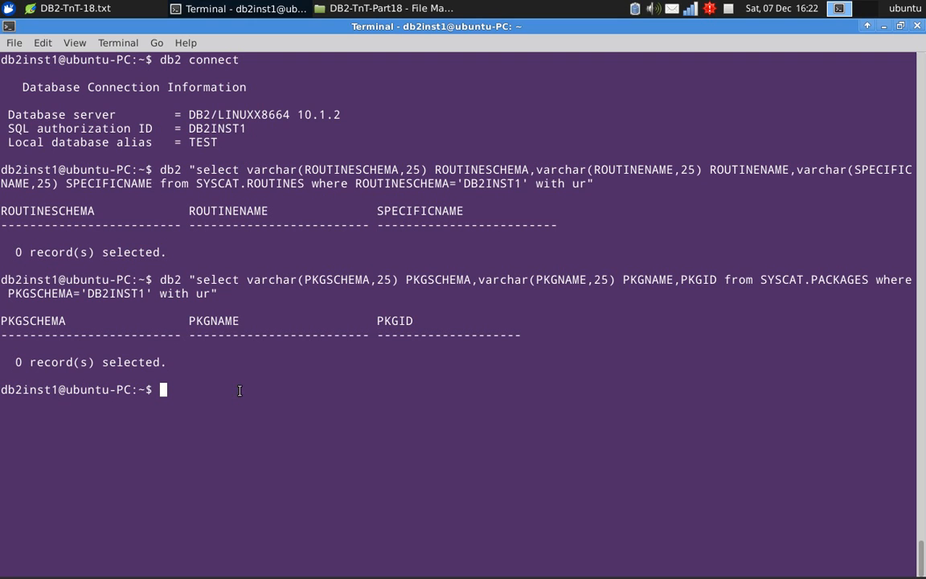
mouse_move(168, 211)
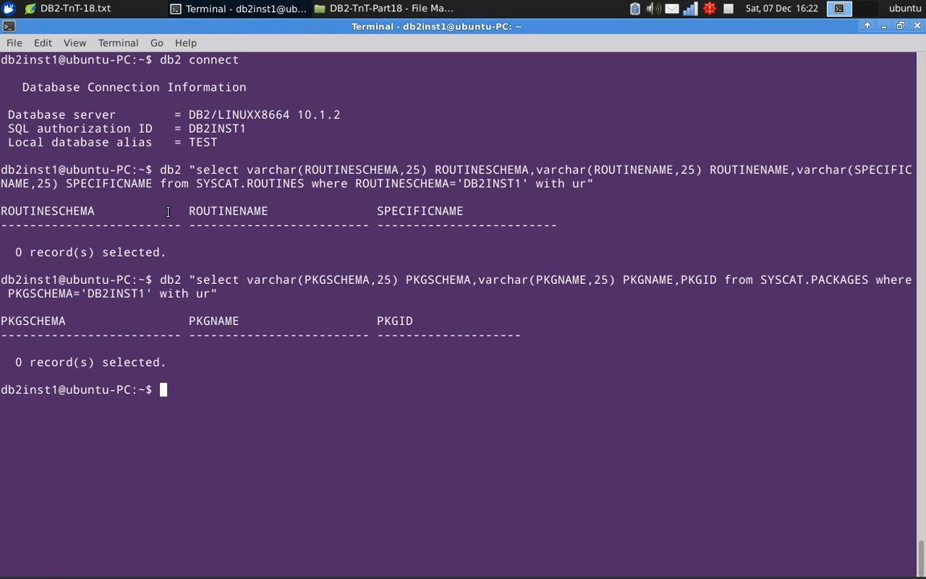
mouse_move(35, 215)
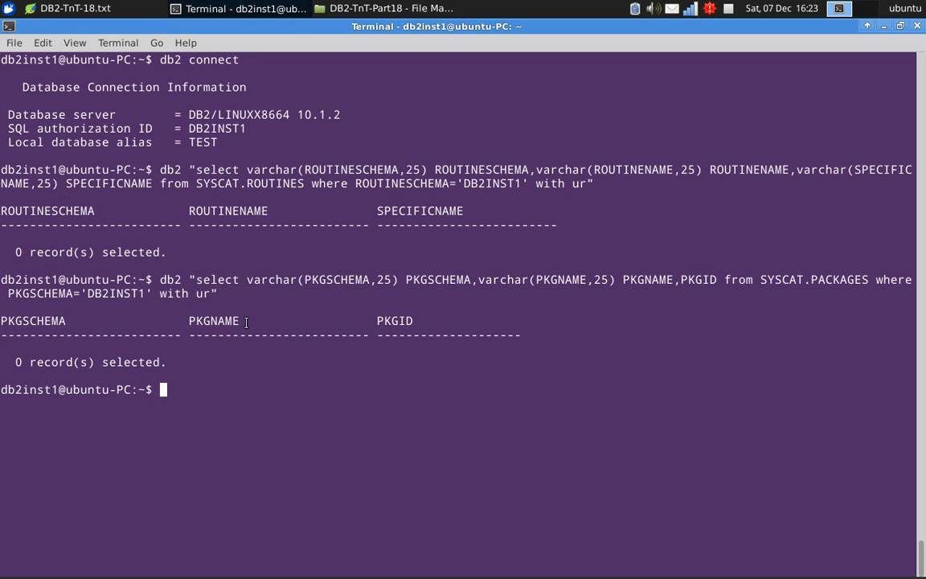
mouse_move(434, 434)
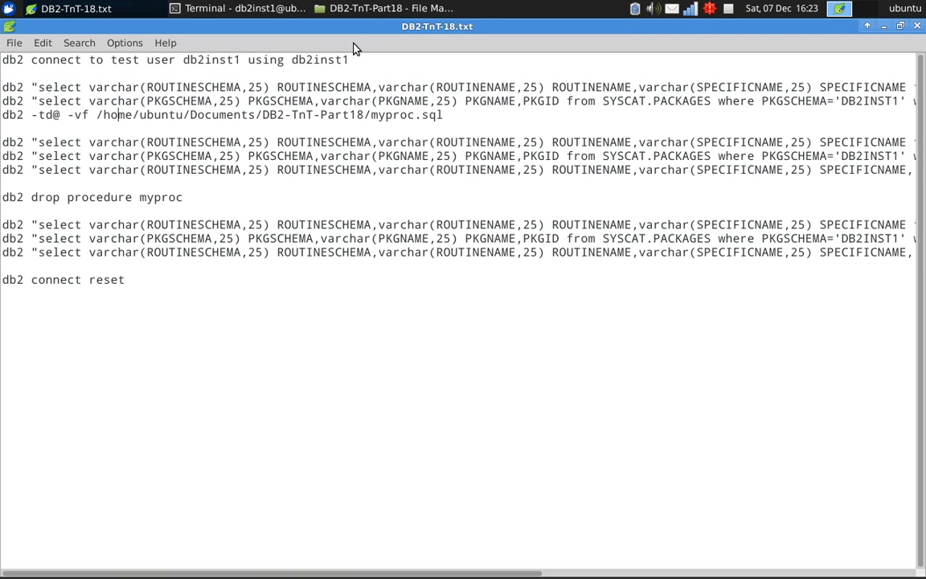
click(384, 9)
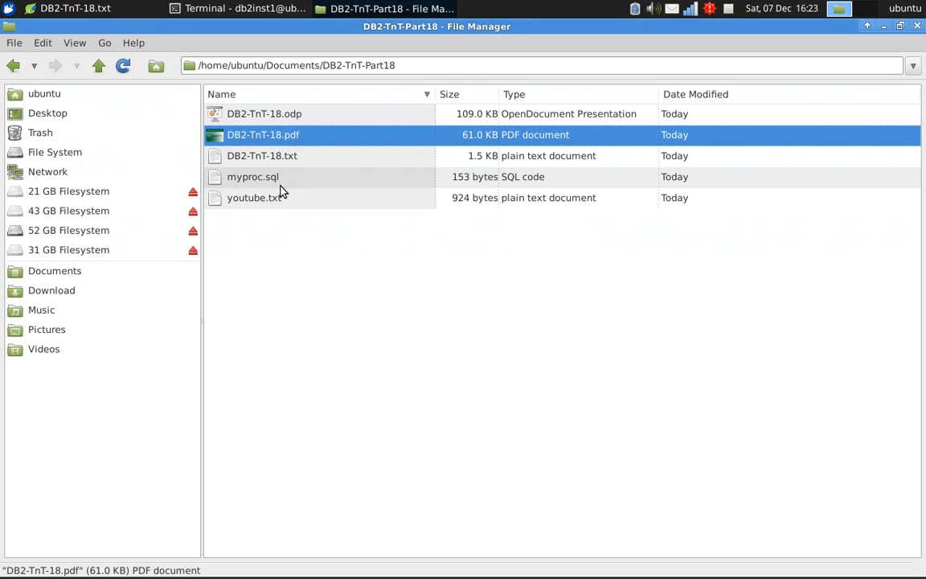
click(252, 177)
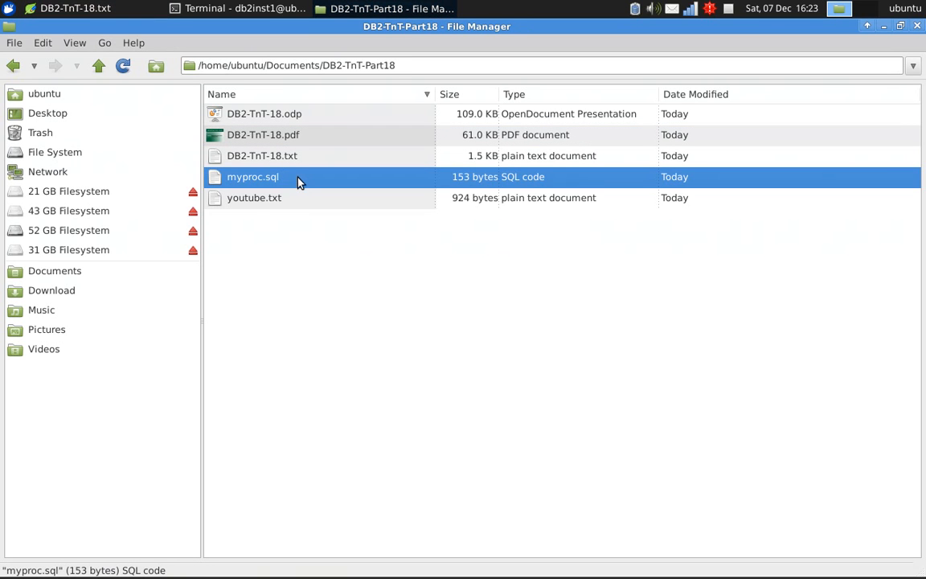
double_click(251, 176)
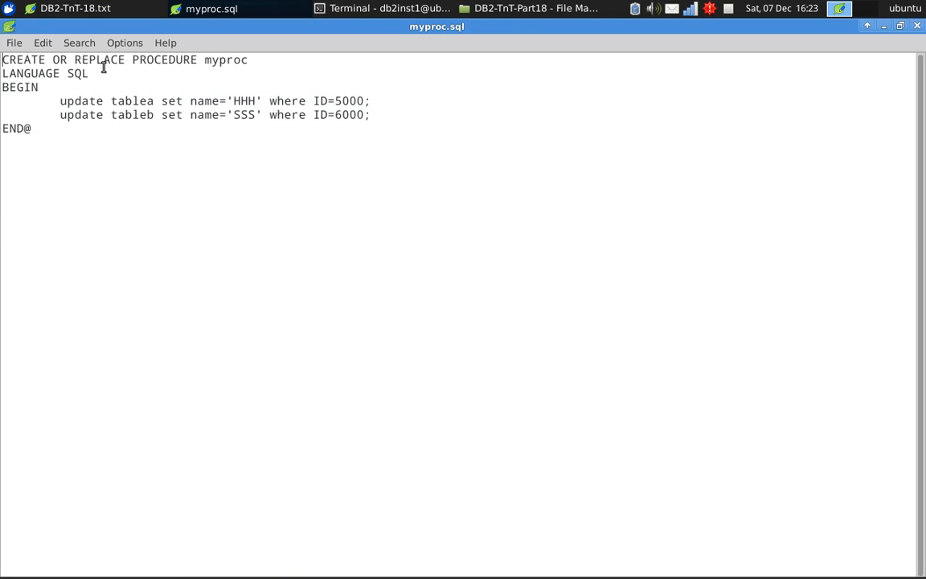
mouse_move(222, 59)
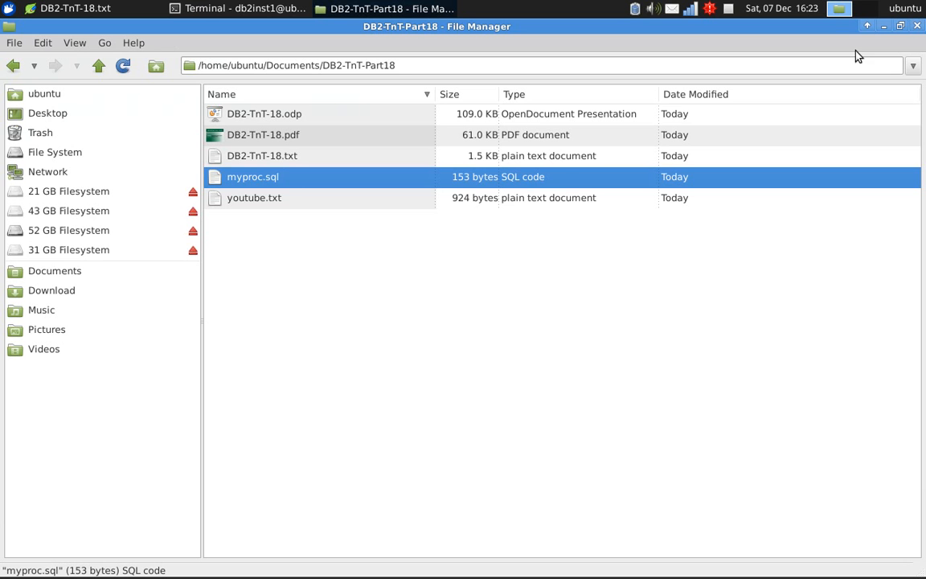
click(72, 9)
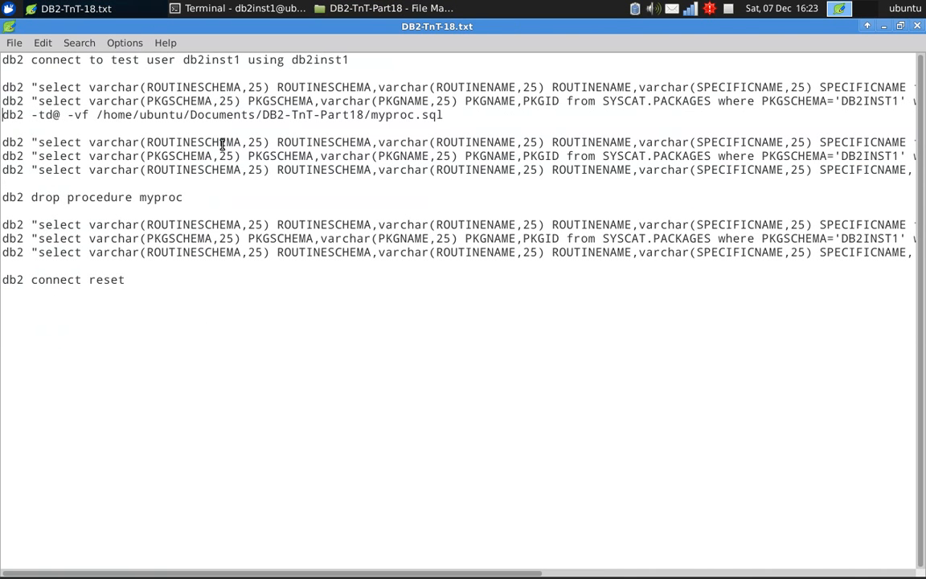
Step: Run db2 -td@ -vf on myproc.sql to create procedure myproc
triple_click(221, 115)
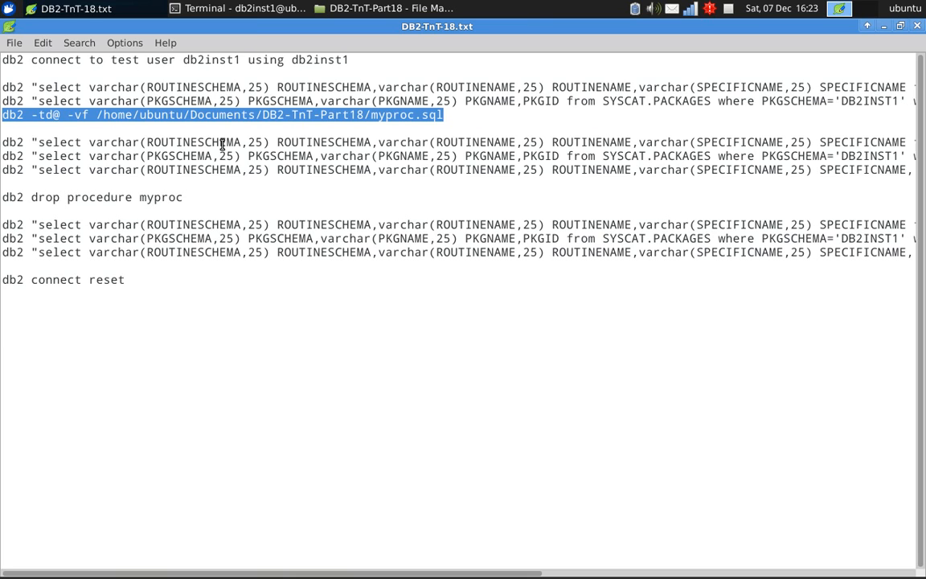
click(234, 8)
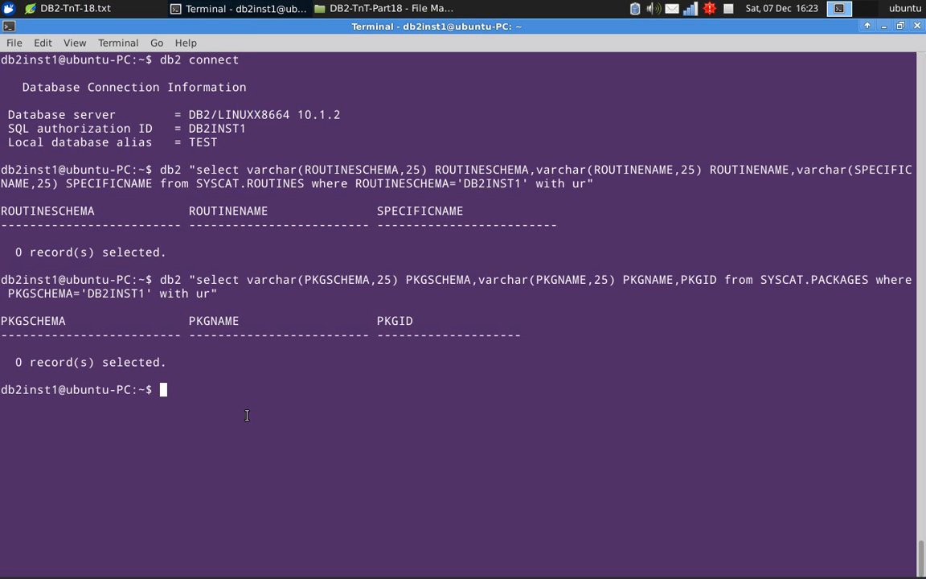
text(db2 -td@ -vf /home/ubuntu/Documents/DB2-TnT-Part18/myproc.sql)
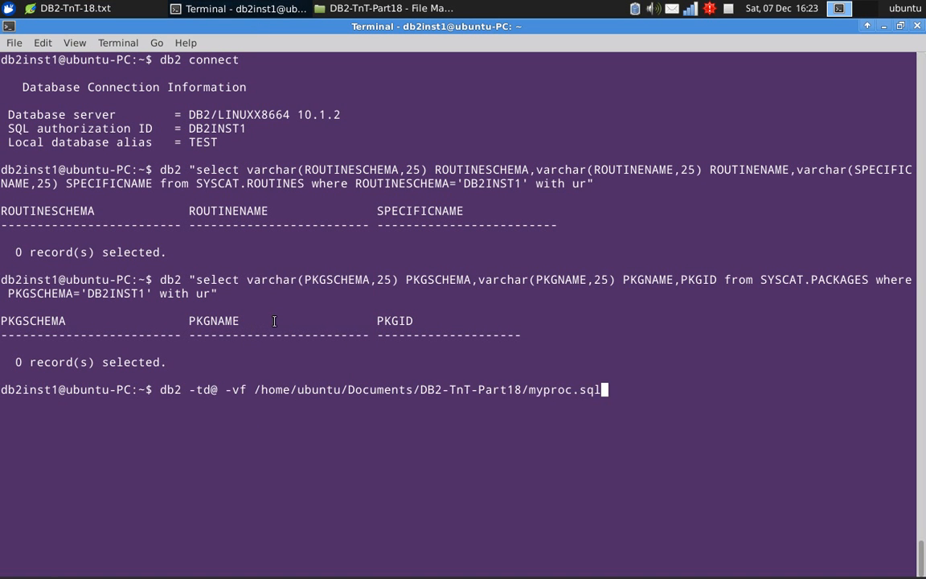
key(Return)
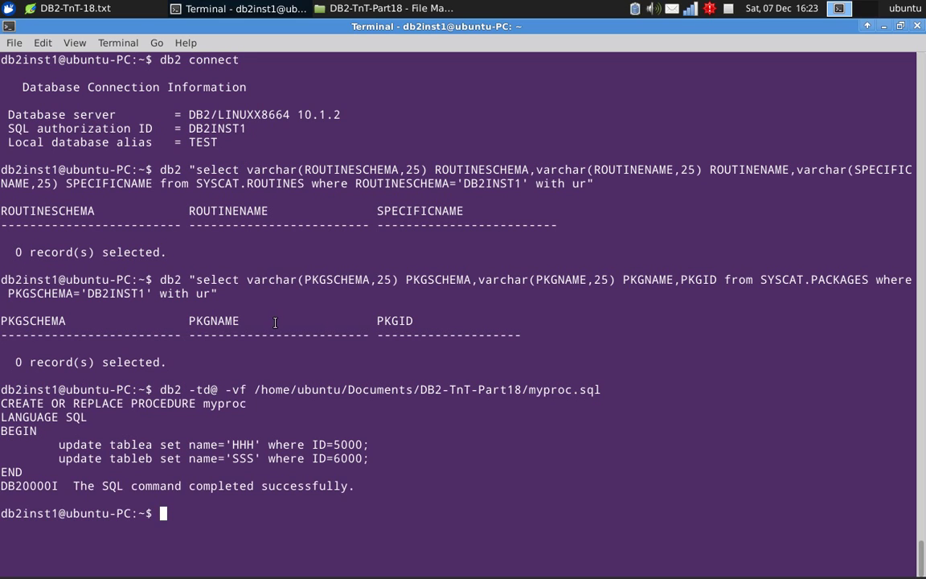
text(cler)
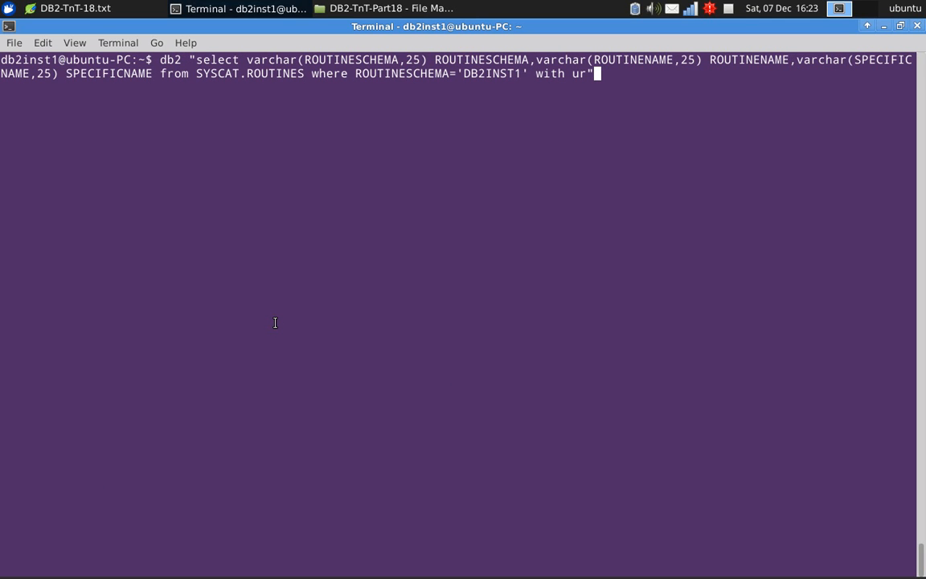
key(Return)
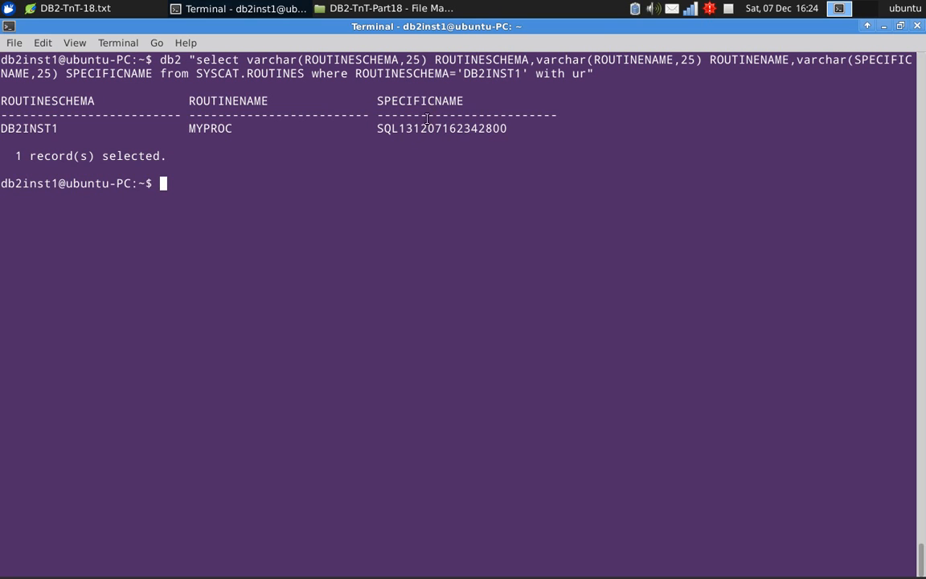
mouse_move(467, 143)
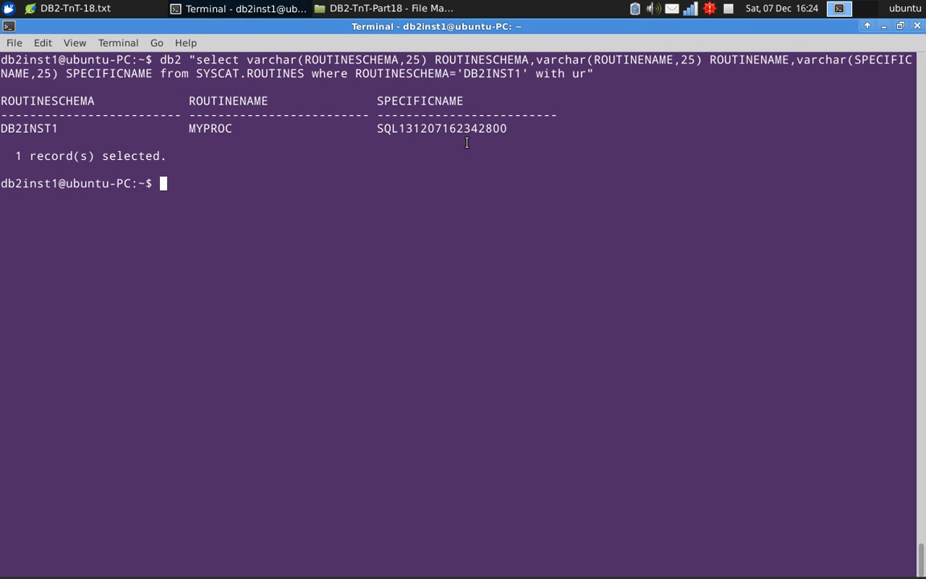
mouse_move(425, 131)
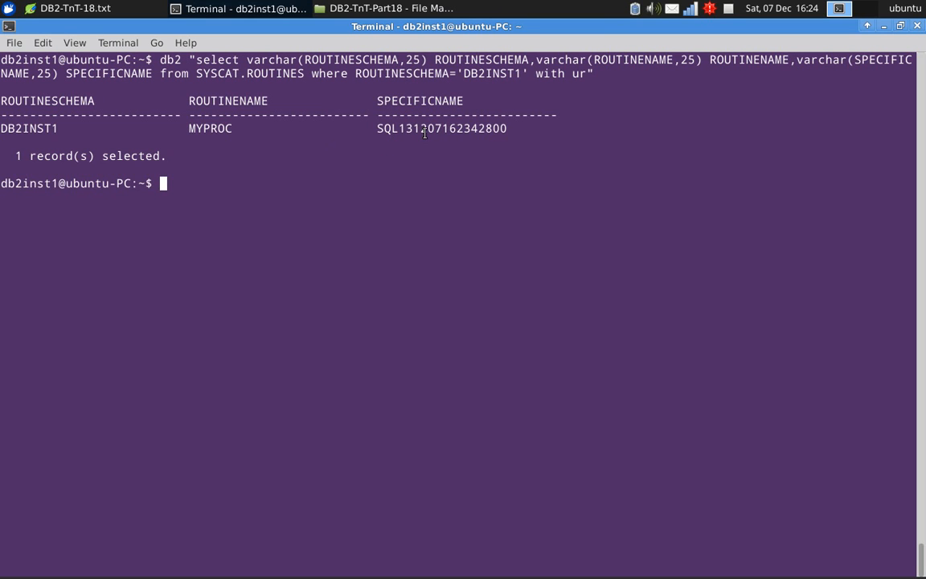
mouse_move(517, 129)
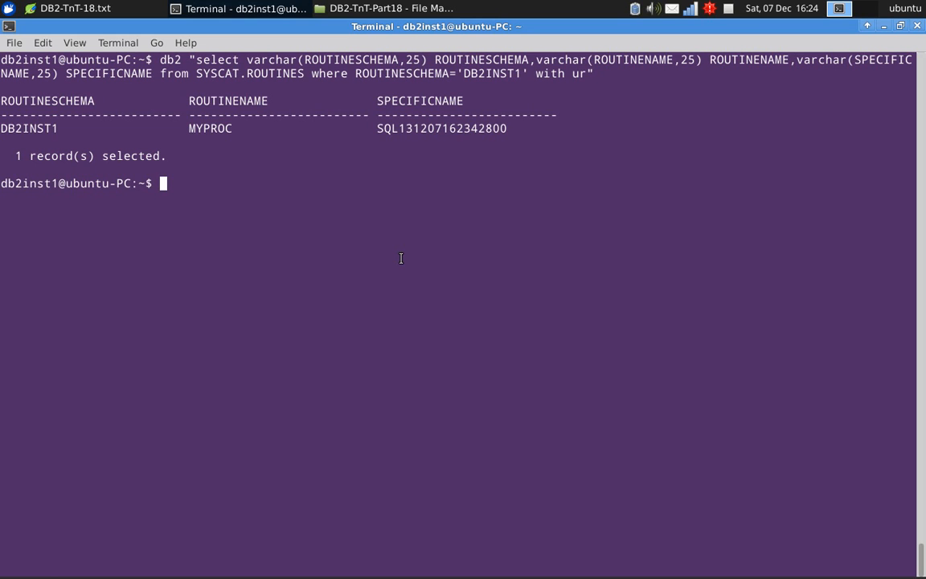
text(clear)
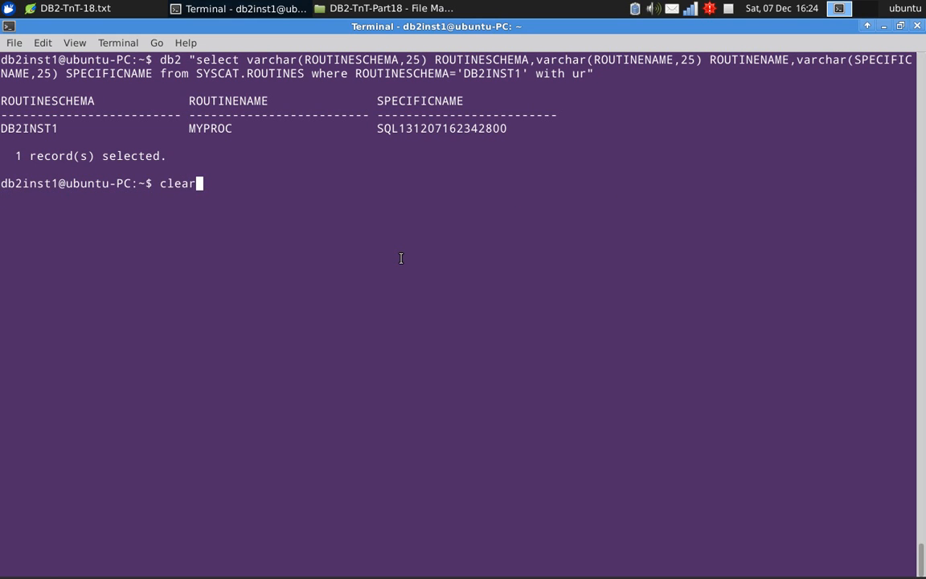
Step: Query SYSCAT.PACKAGES for DB2INST1, returning package P611921519 with PKGID 342
text(db2 "select varchar(PKGSCHEMA,25) PKGSCHEMA,varchar(PKGNAME,25) PKGNAME,PKGID from SYSCAT.PACKAGES where PKGSCHEMA='DB2INST1' with ur")
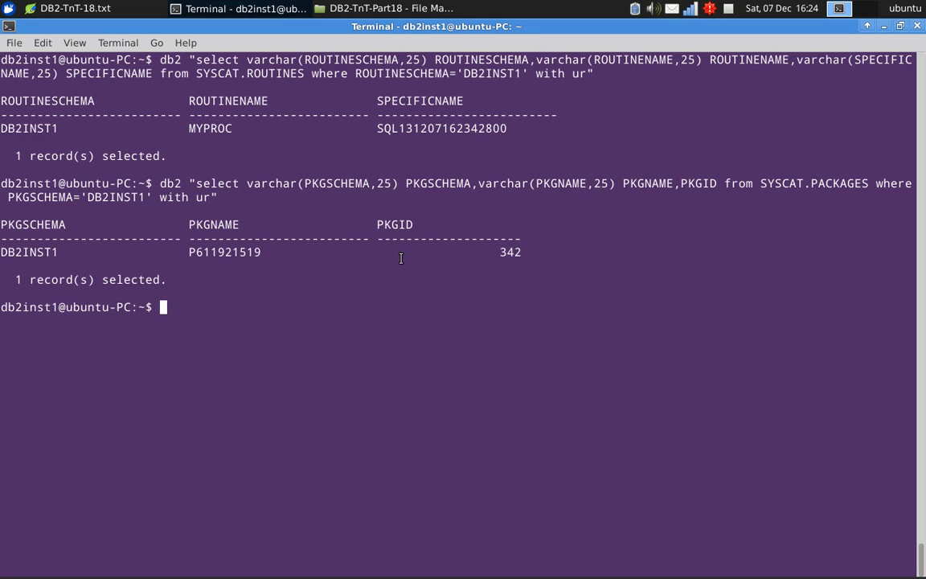
mouse_move(240, 256)
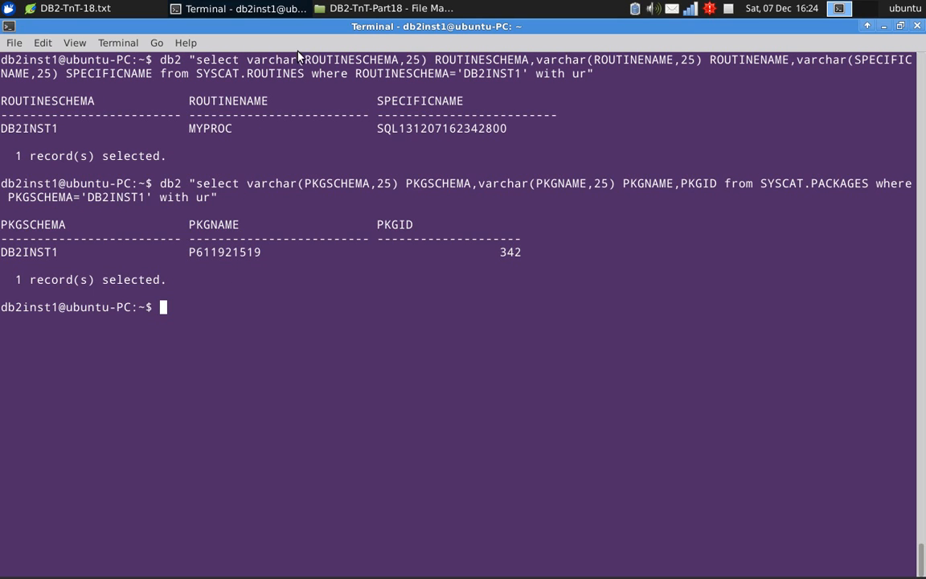
mouse_move(330, 215)
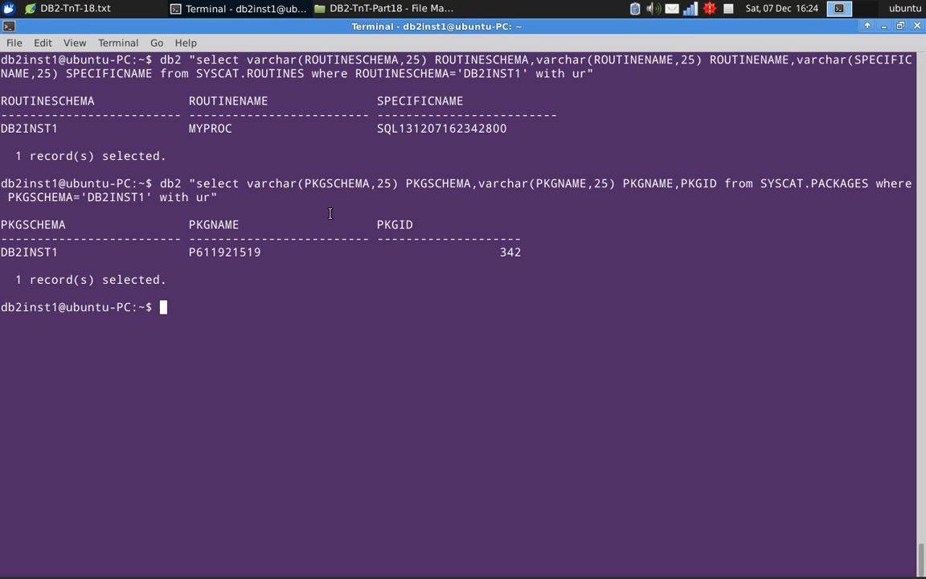
mouse_move(320, 212)
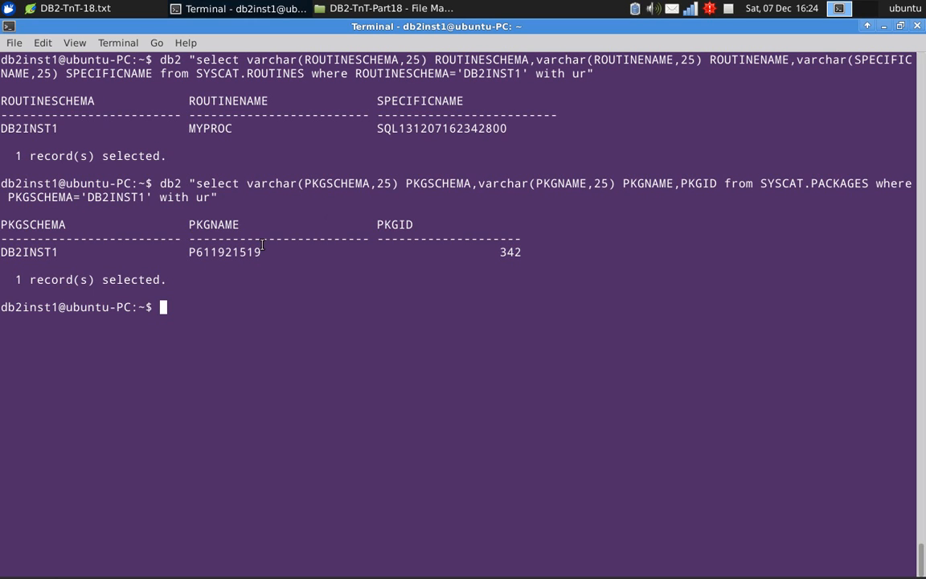
mouse_move(310, 275)
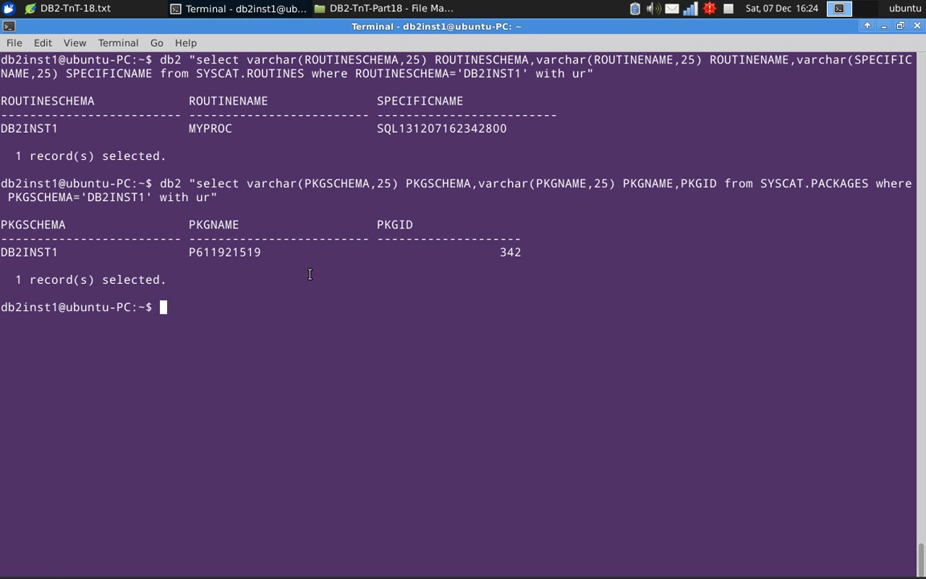
mouse_move(63, 11)
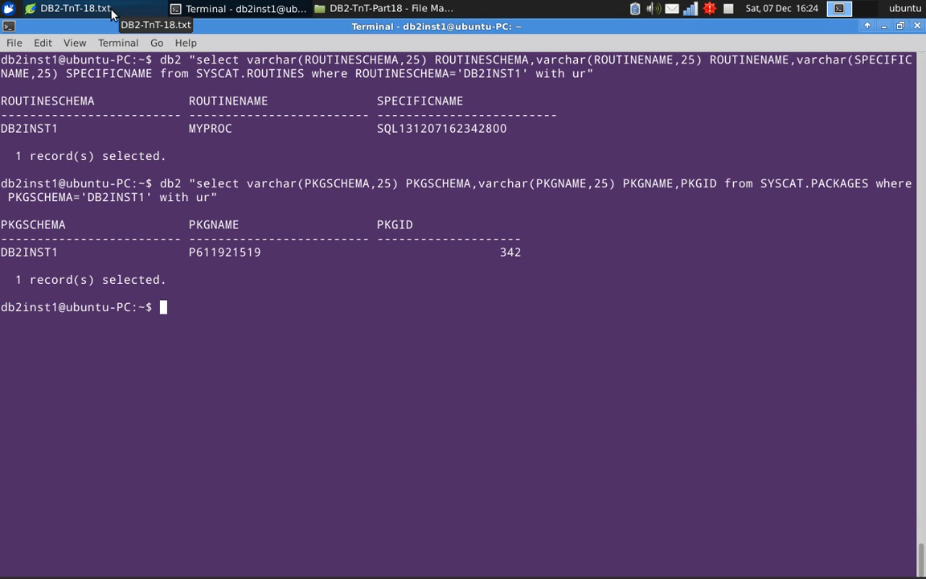
Step: Copy the SYSCAT.ROUTINEDEP query from the notes to the terminal prompt
click(64, 12)
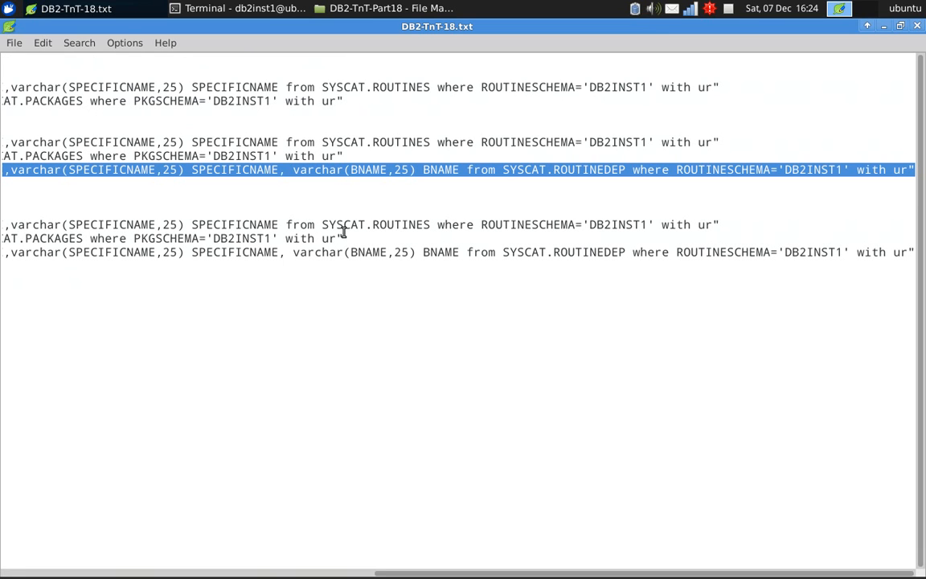
mouse_move(517, 182)
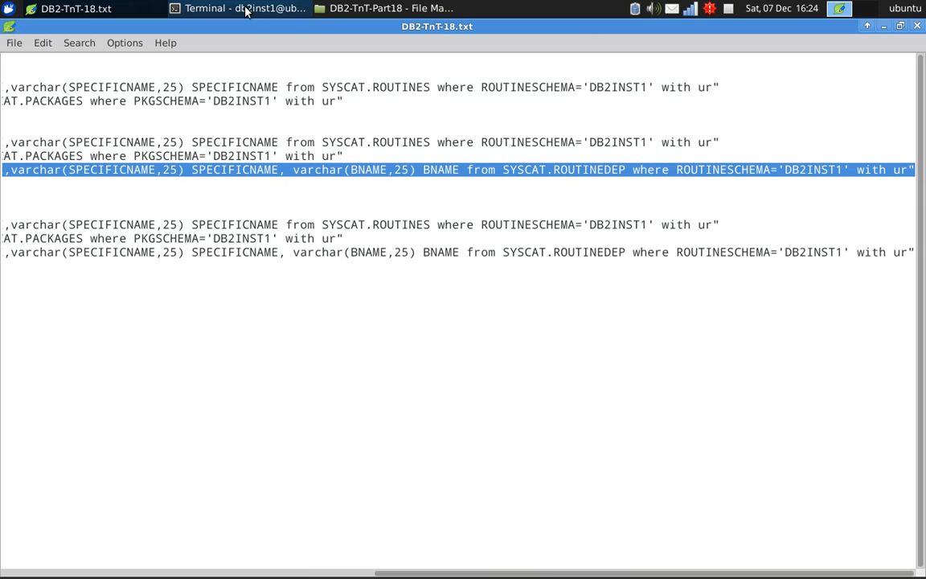
click(233, 9)
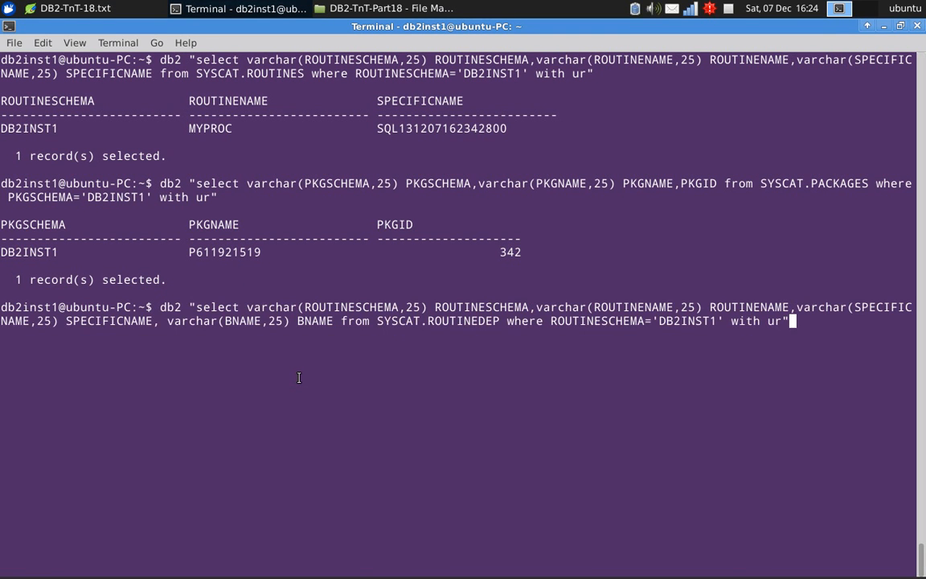
Step: Run the ROUTINEDEP query and highlight package P611921519 among the dependencies
key(Return)
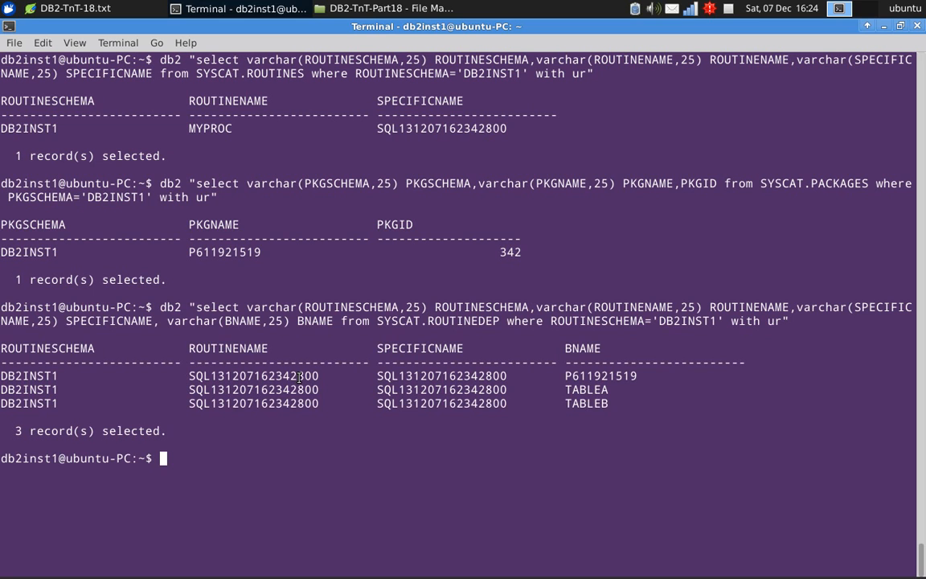
mouse_move(507, 324)
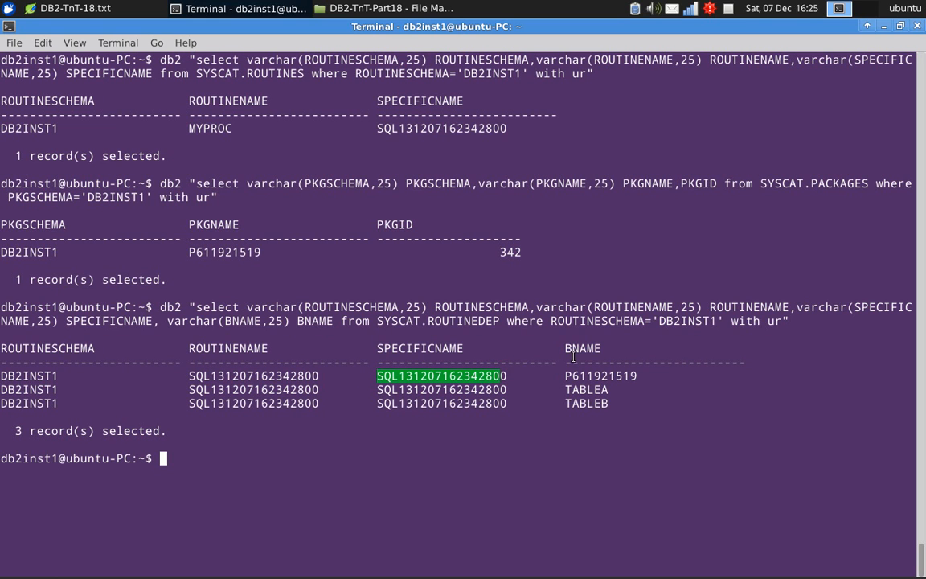
mouse_move(573, 348)
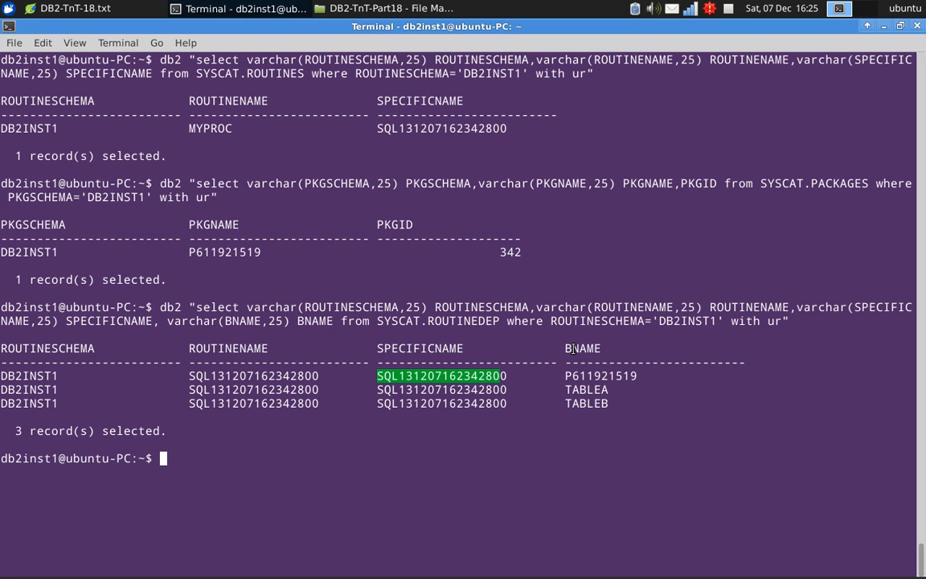
mouse_move(561, 376)
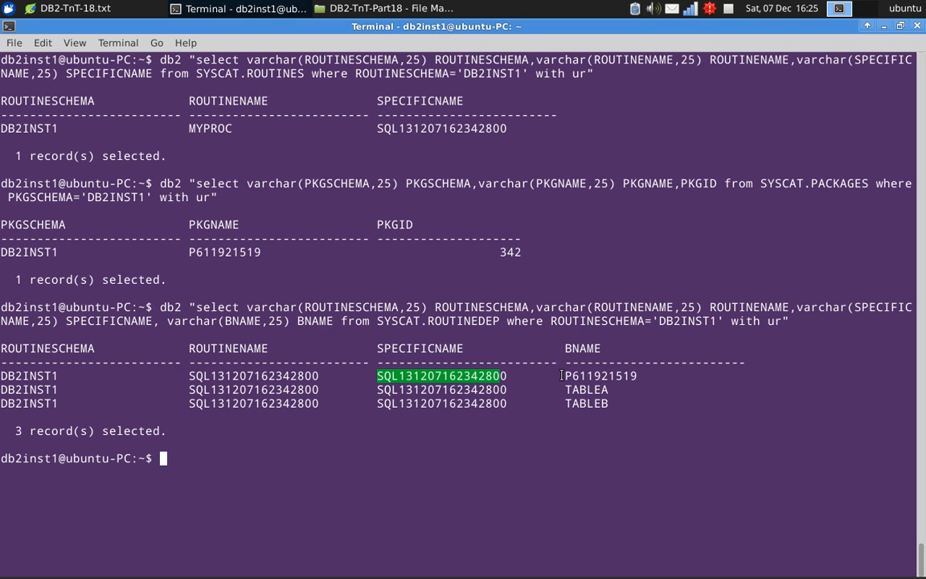
double_click(590, 376)
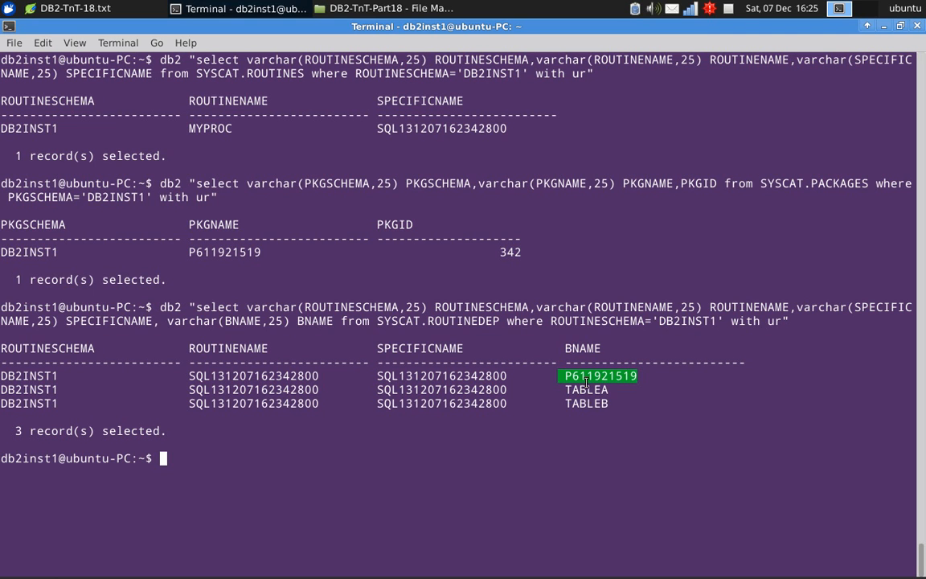
mouse_move(629, 386)
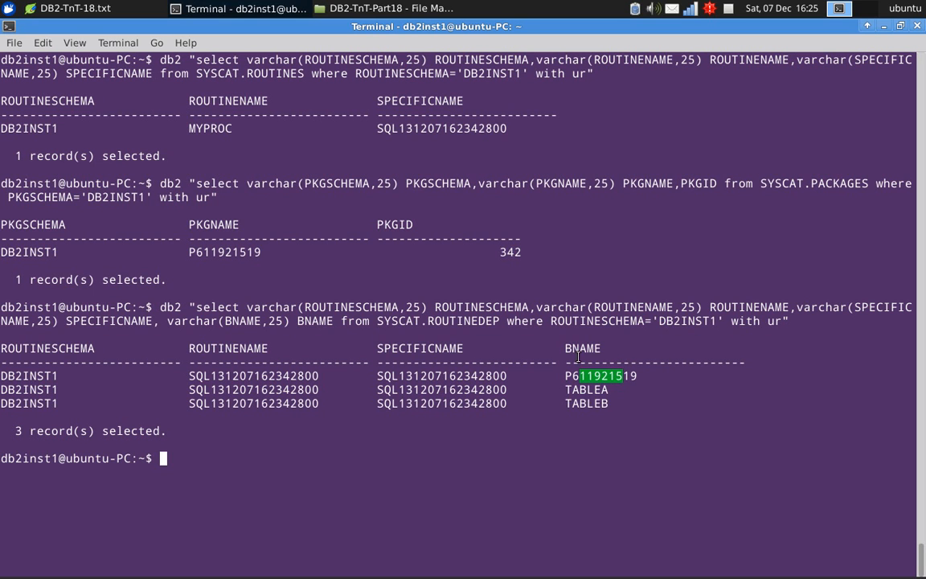
double_click(597, 403)
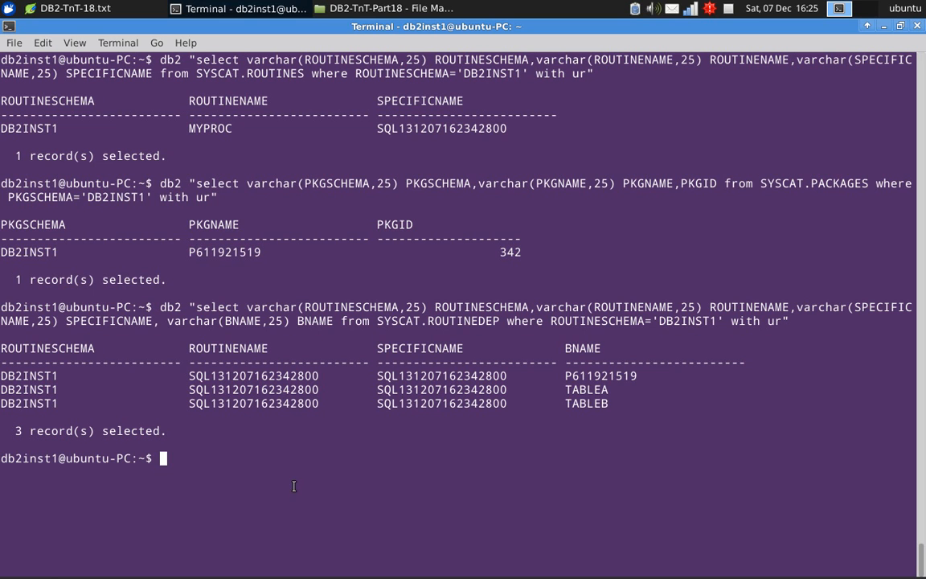
mouse_move(210, 252)
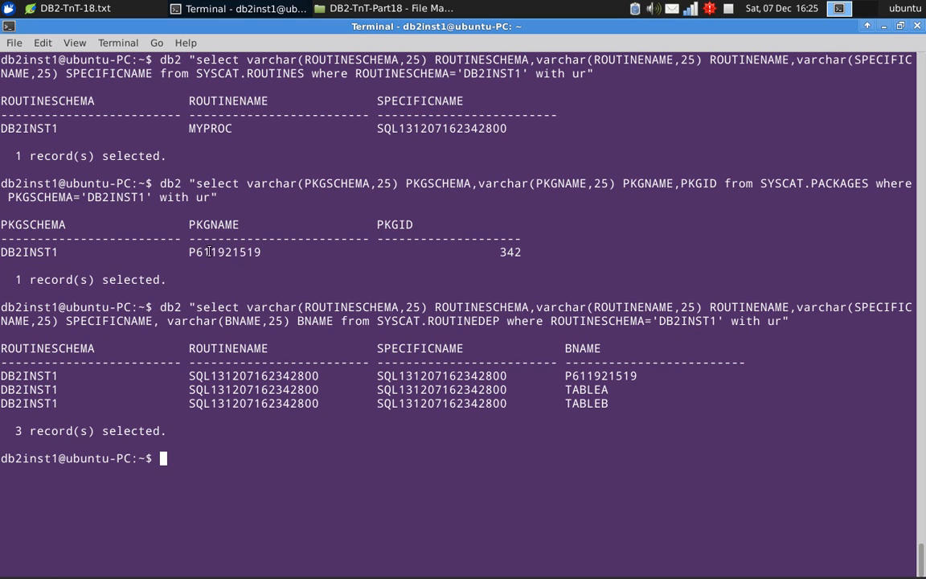
mouse_move(472, 321)
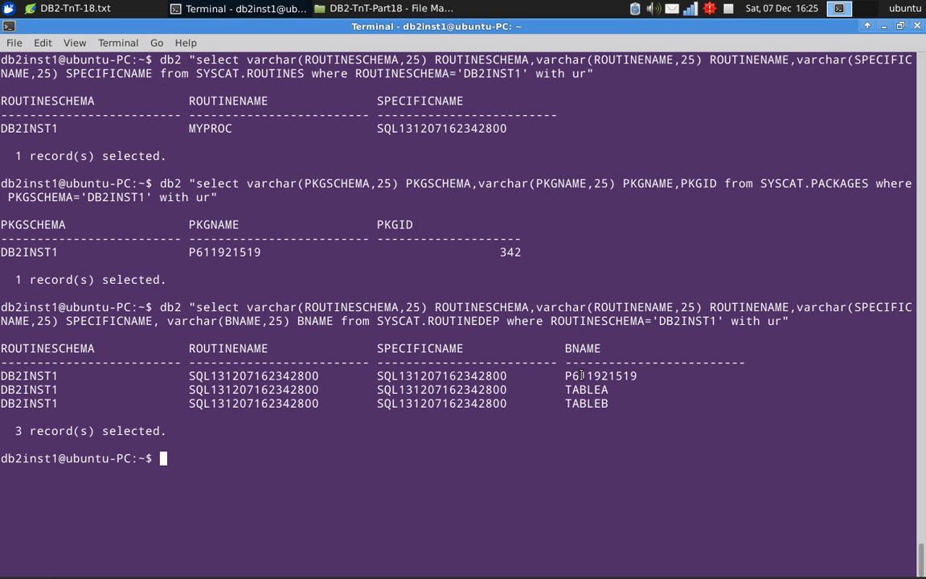
double_click(587, 377)
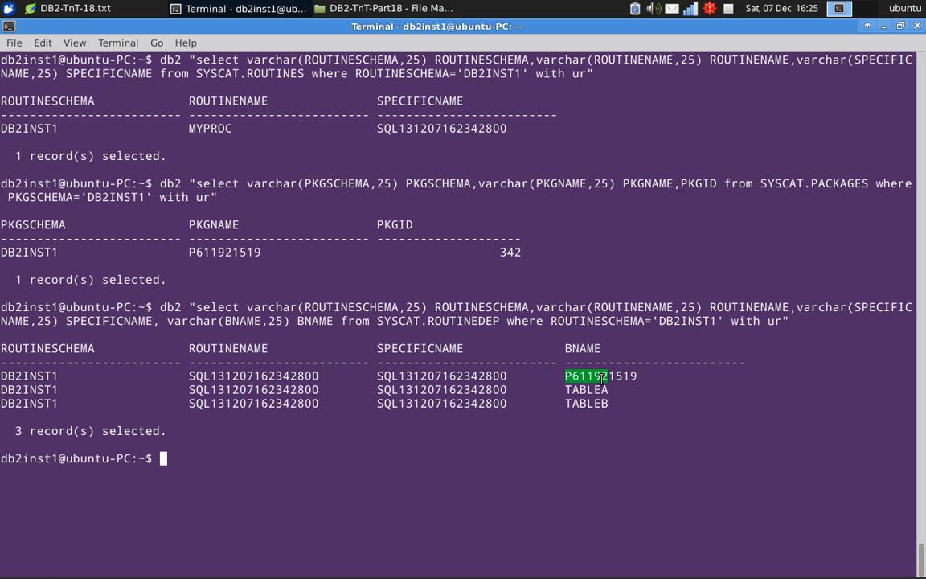